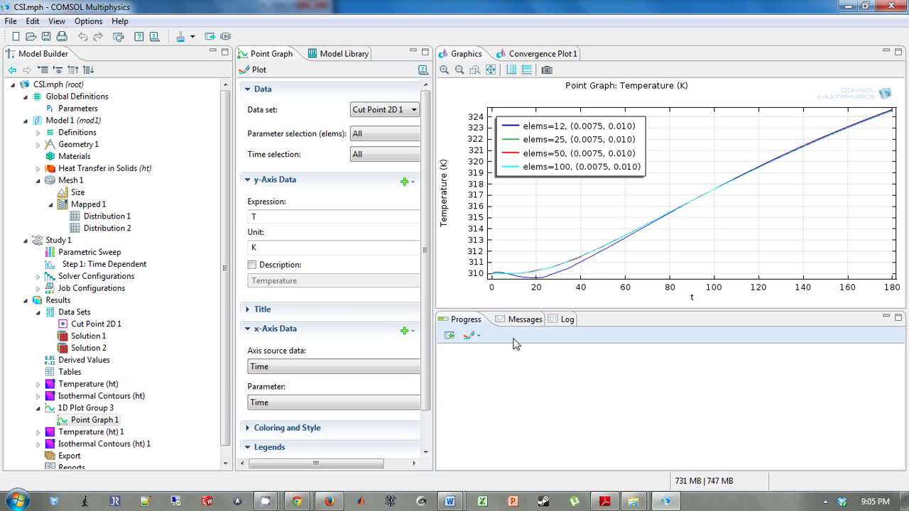
{"action": "mouse_move", "coordinate": [488, 230]}
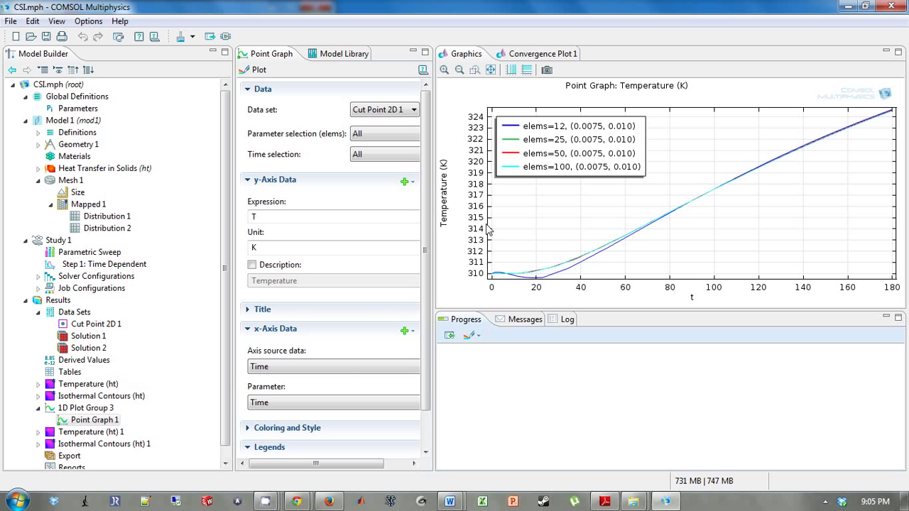
{"action": "mouse_move", "coordinate": [540, 277]}
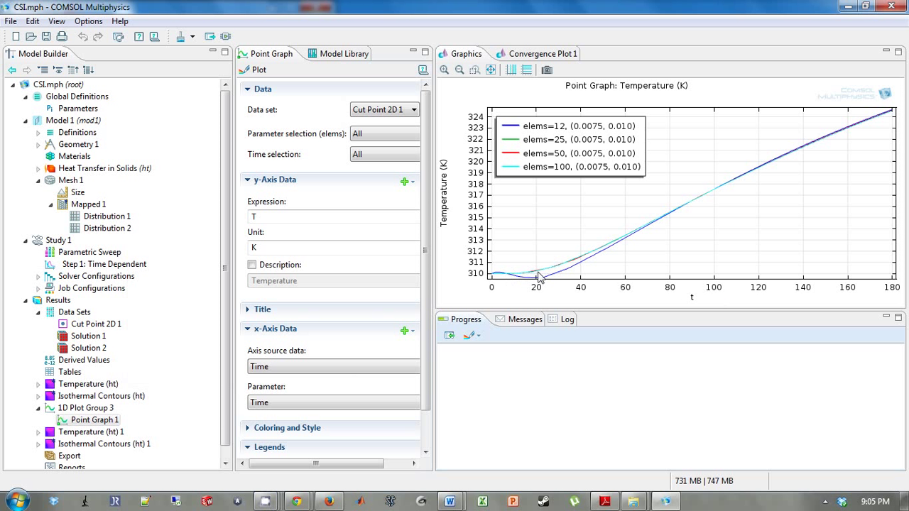
{"action": "mouse_move", "coordinate": [806, 136]}
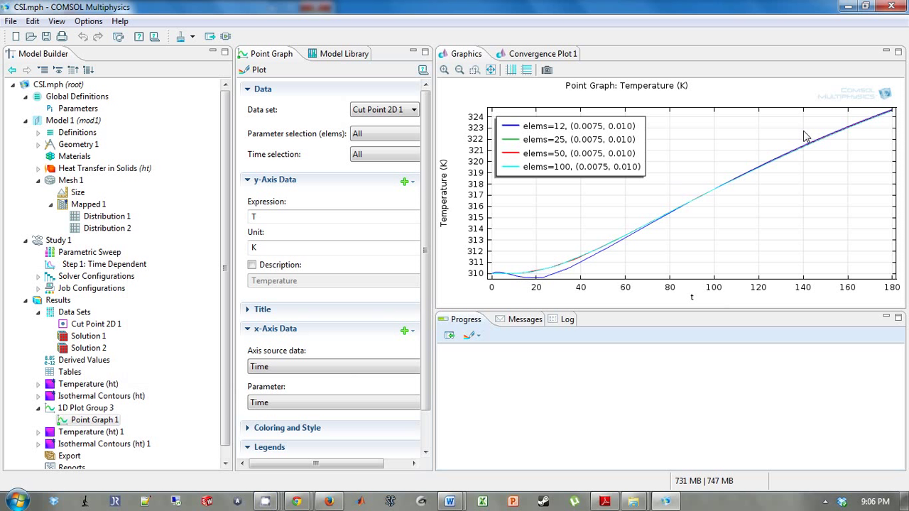
{"action": "mouse_move", "coordinate": [800, 136]}
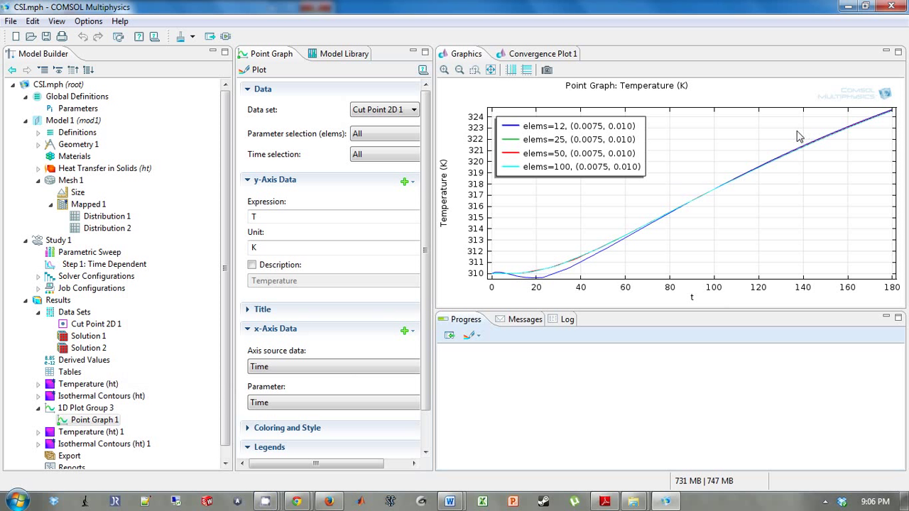
{"action": "mouse_move", "coordinate": [537, 275]}
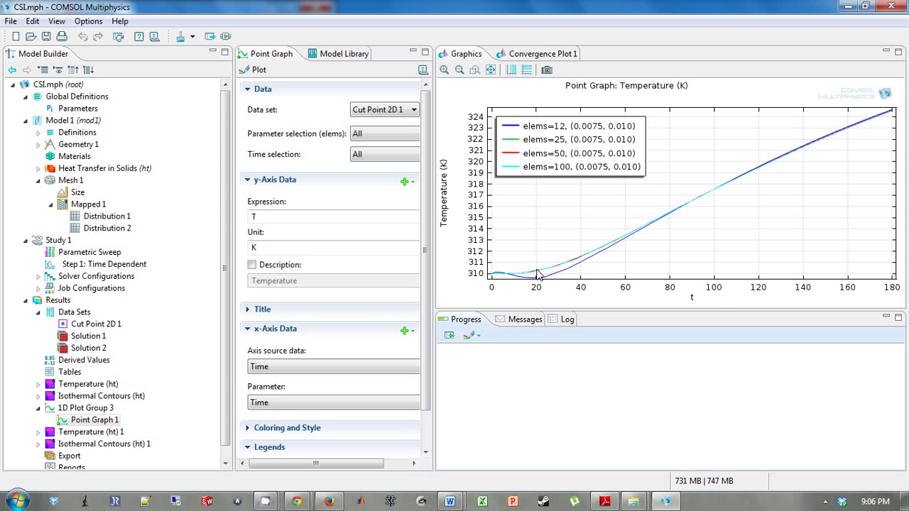
{"action": "mouse_move", "coordinate": [538, 271]}
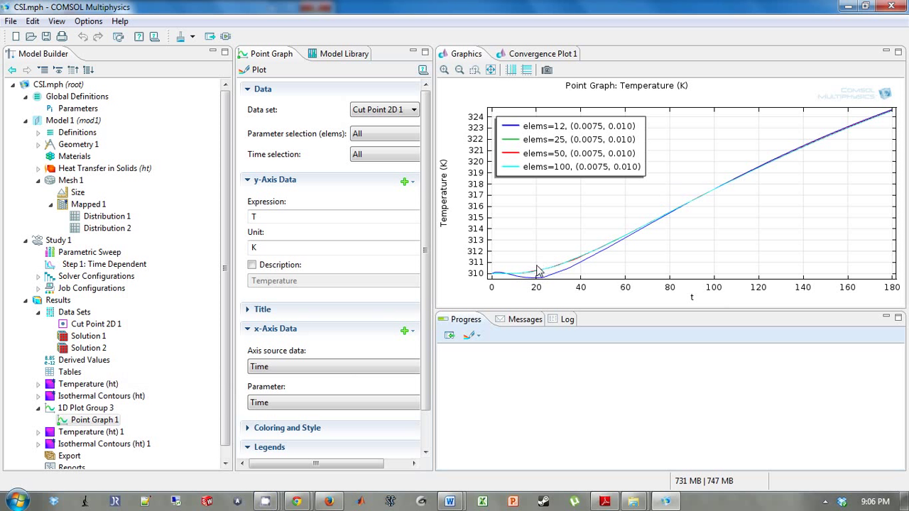
{"action": "mouse_move", "coordinate": [541, 261]}
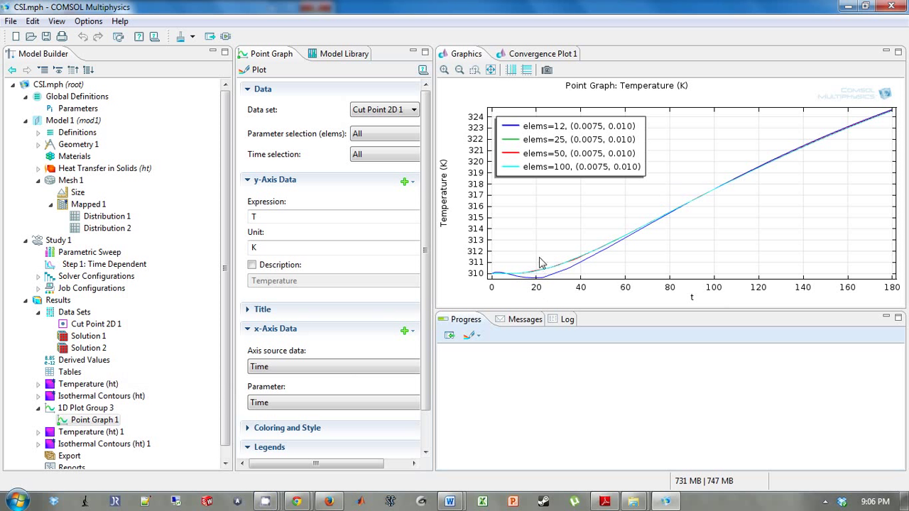
{"action": "mouse_move", "coordinate": [436, 124]}
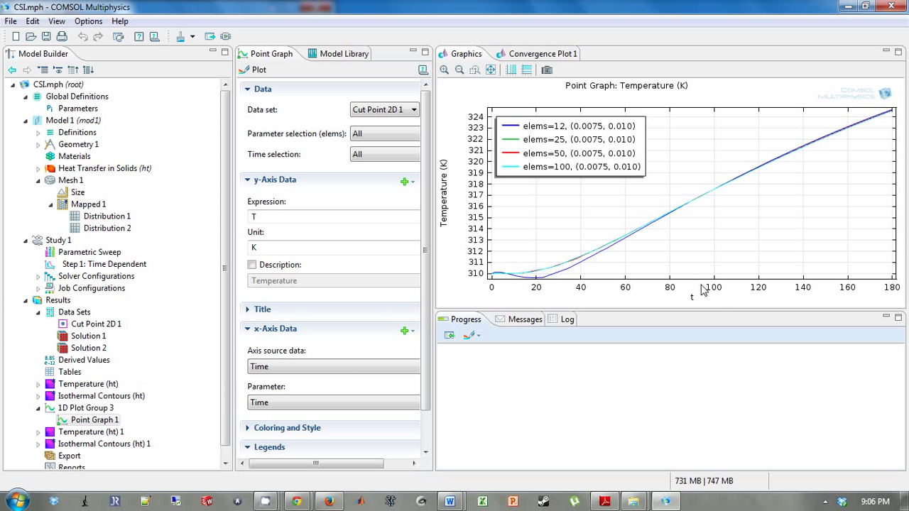
{"action": "mouse_move", "coordinate": [887, 301]}
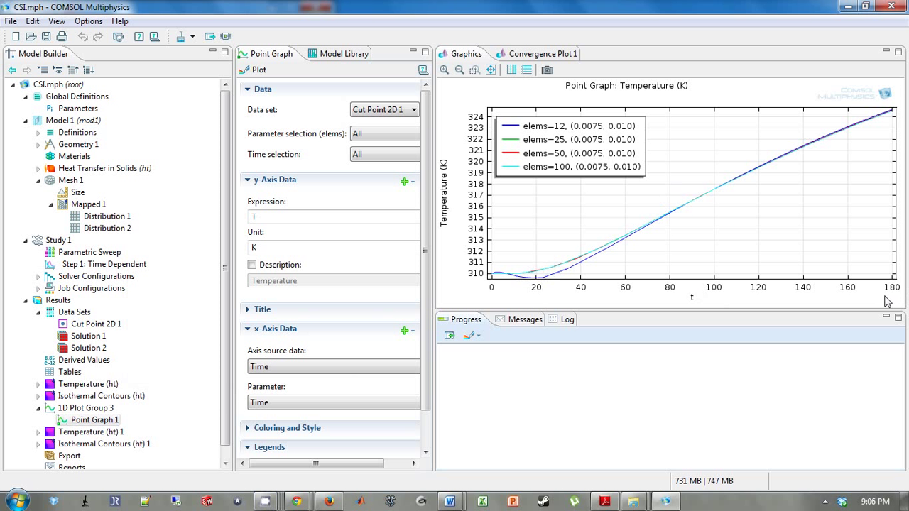
{"action": "mouse_move", "coordinate": [540, 298]}
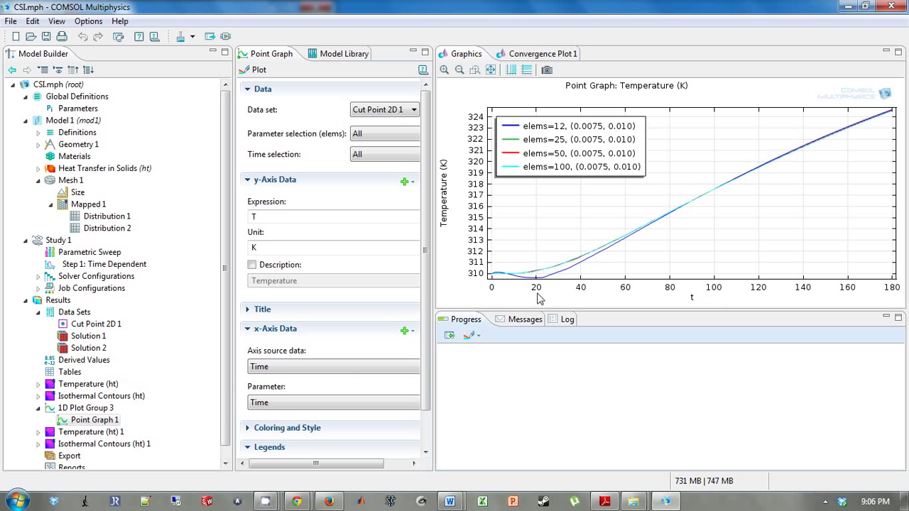
{"action": "mouse_move", "coordinate": [540, 247]}
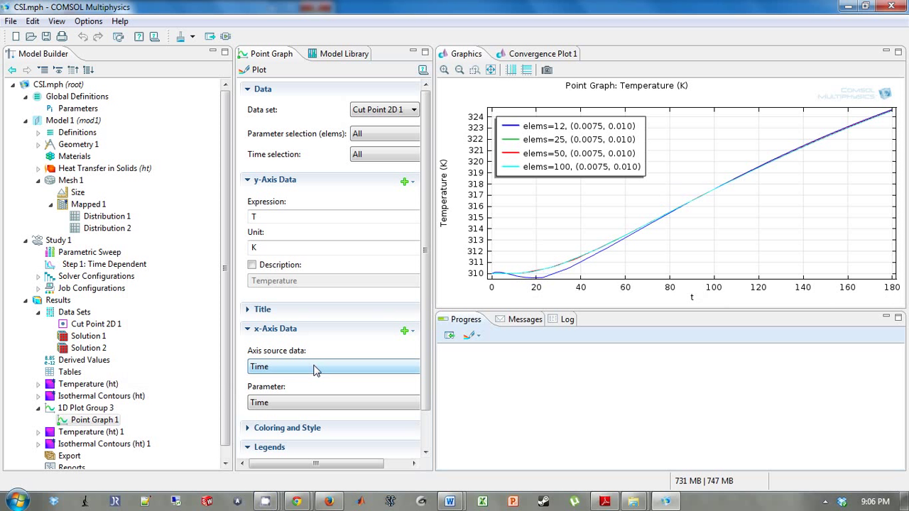
Set the x-axis source data to elems and redraw the temperature point graph
{"action": "left_click", "coordinate": [333, 366]}
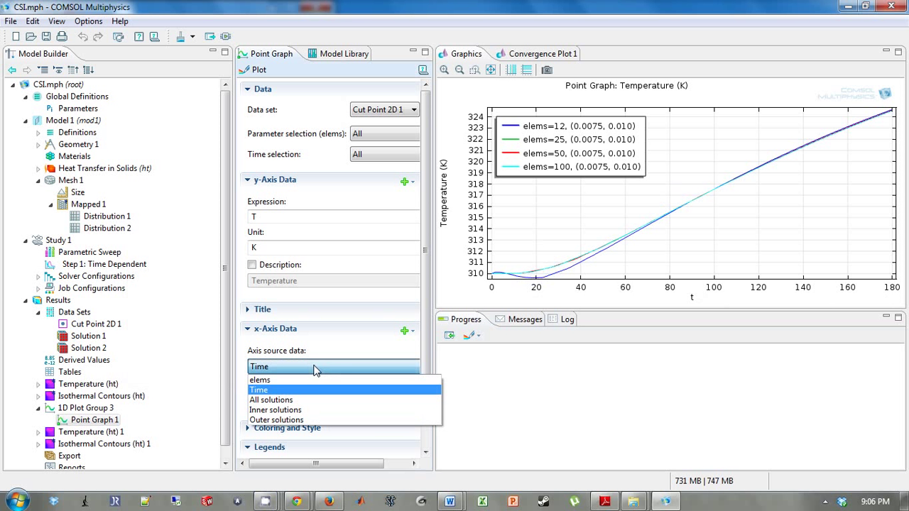
{"action": "left_click", "coordinate": [259, 379]}
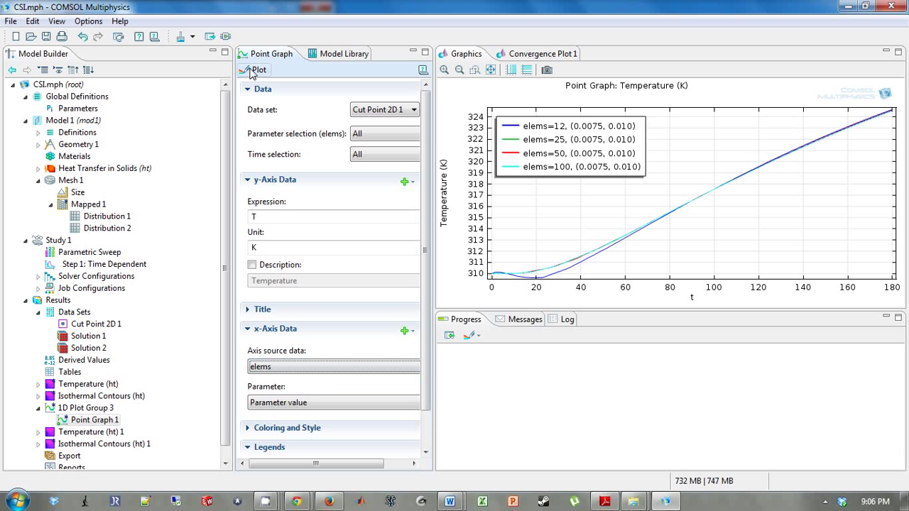
{"action": "left_click", "coordinate": [258, 70]}
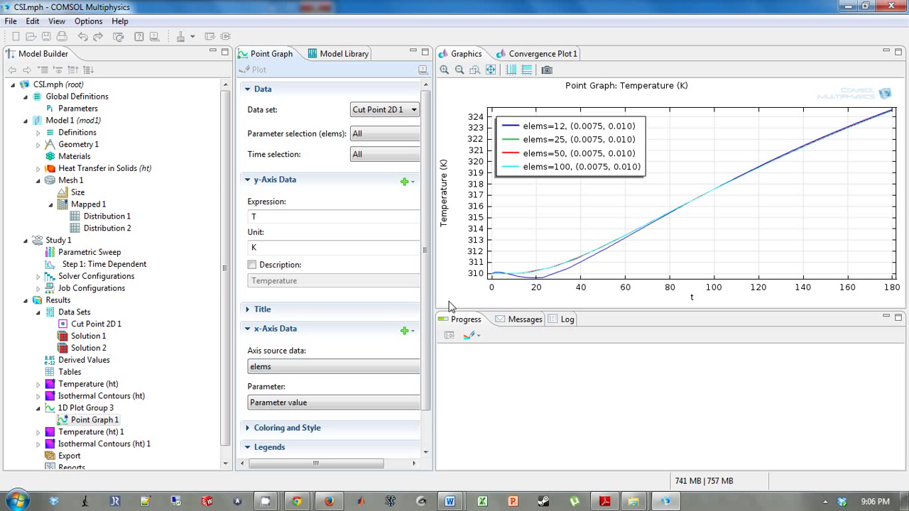
{"action": "left_click", "coordinate": [258, 69]}
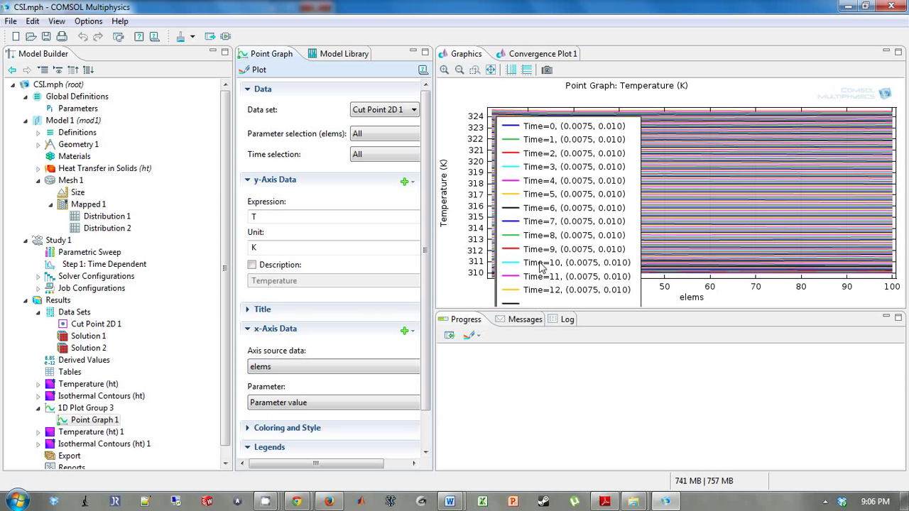
{"action": "mouse_move", "coordinate": [562, 203]}
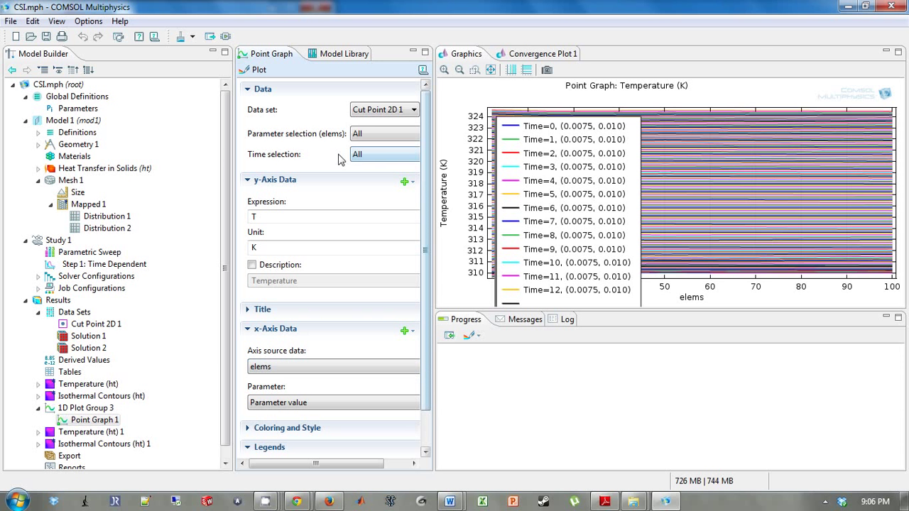
Restrict the plotted times to 20 s from the list and redraw the graph
{"action": "left_click", "coordinate": [383, 153]}
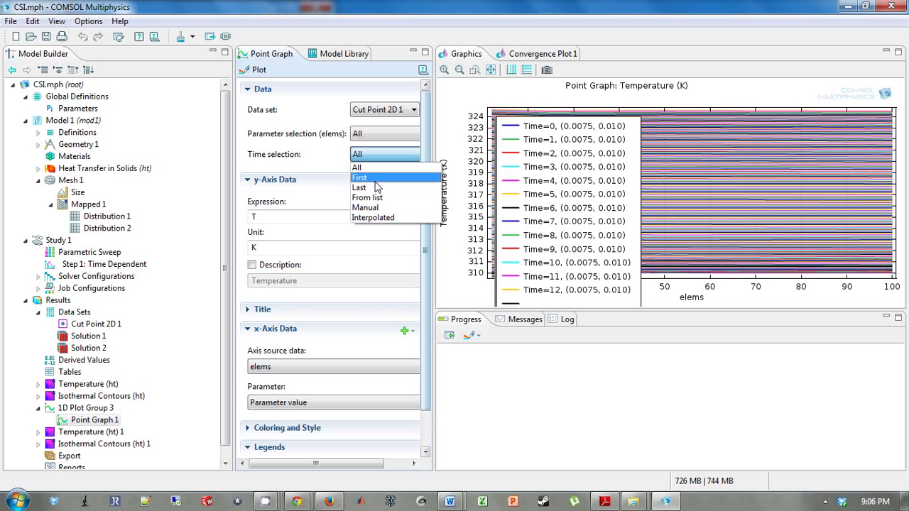
{"action": "mouse_move", "coordinate": [376, 207]}
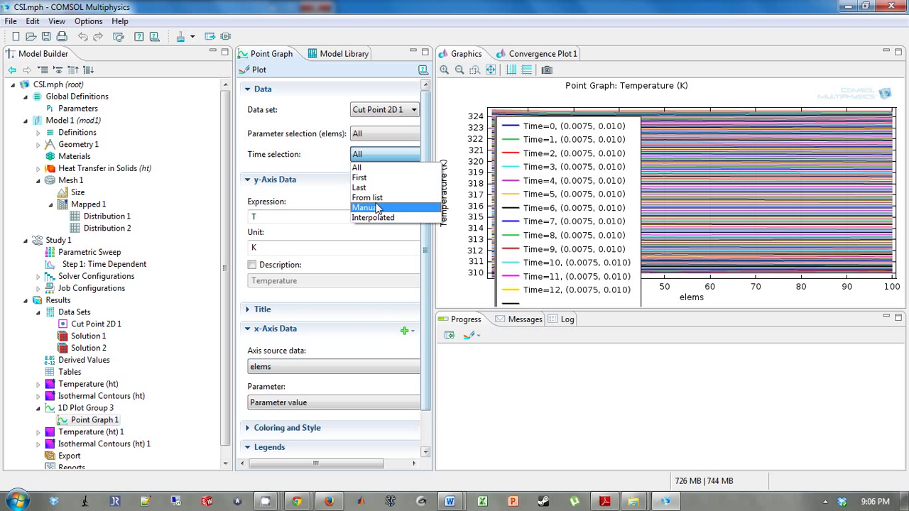
{"action": "mouse_move", "coordinate": [367, 197]}
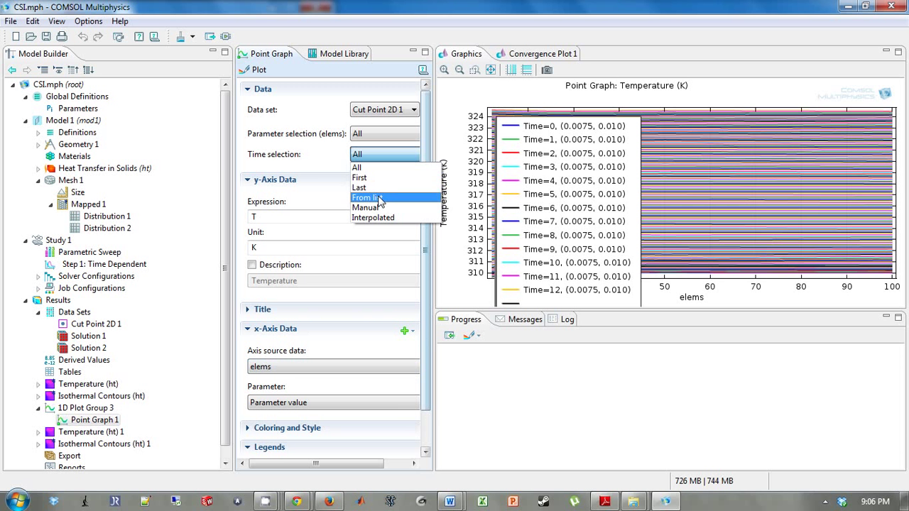
{"action": "left_click", "coordinate": [367, 197]}
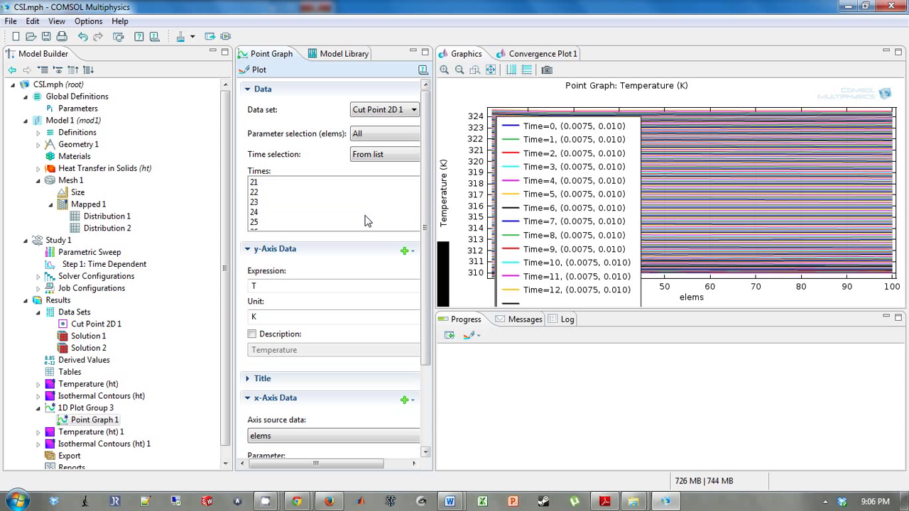
{"action": "left_click", "coordinate": [254, 202]}
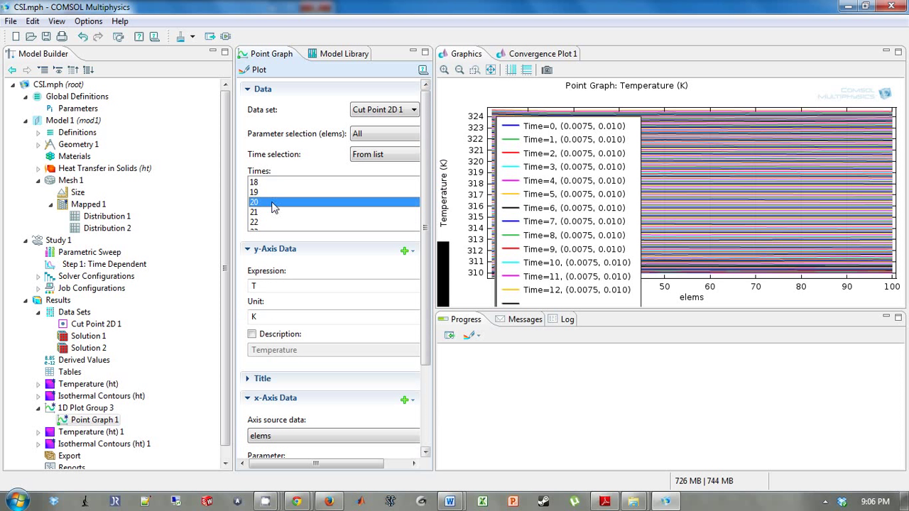
{"action": "left_click", "coordinate": [258, 69]}
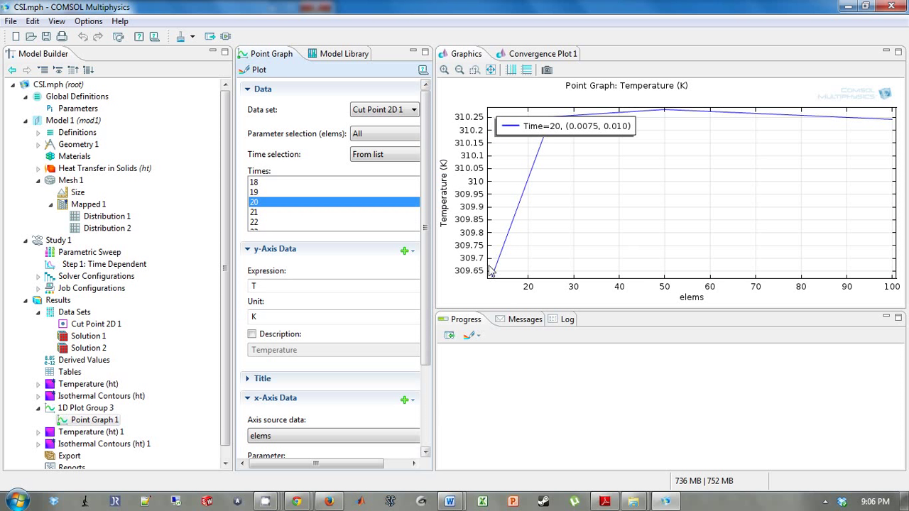
{"action": "mouse_move", "coordinate": [491, 283]}
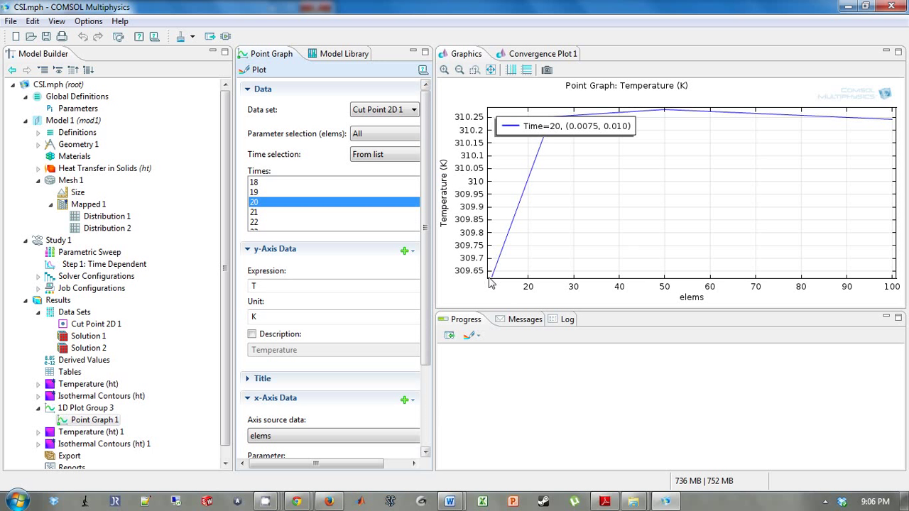
{"action": "mouse_move", "coordinate": [388, 227]}
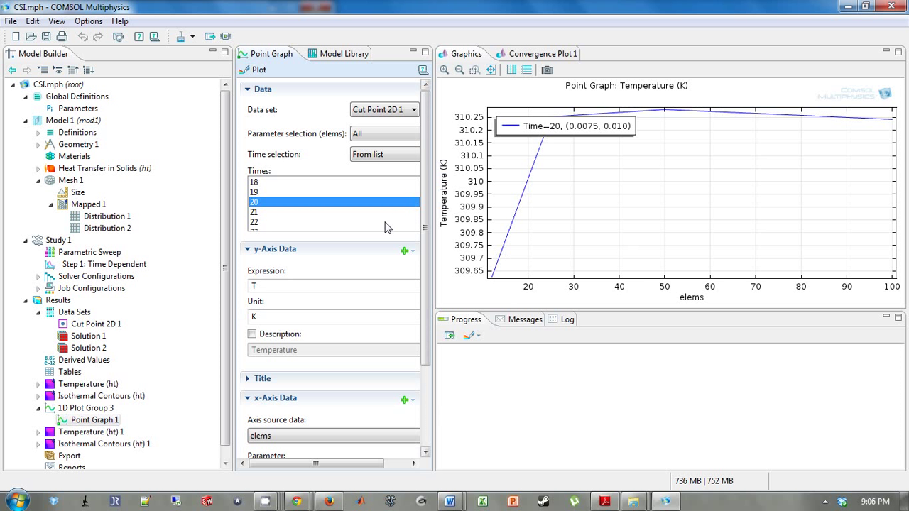
{"action": "mouse_move", "coordinate": [784, 114]}
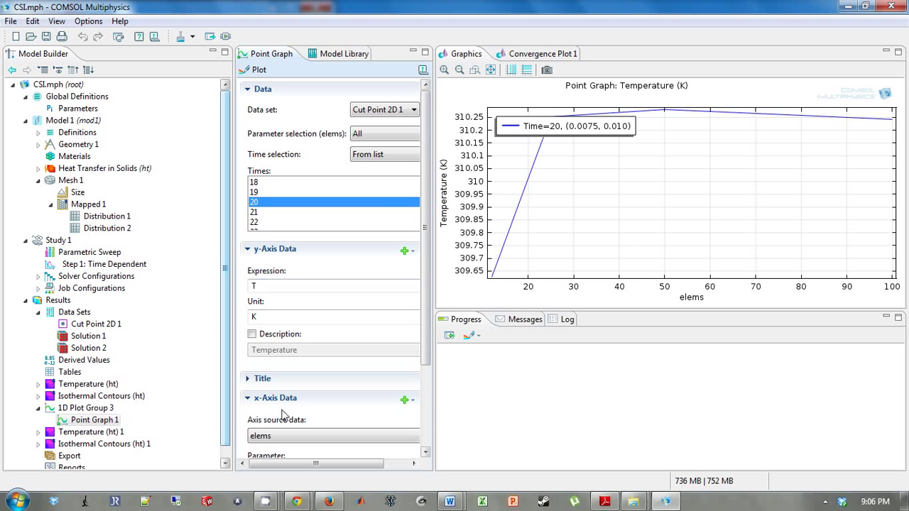
In 1D Plot Group 3, change the legend position toward Lower right
{"action": "left_click", "coordinate": [85, 407]}
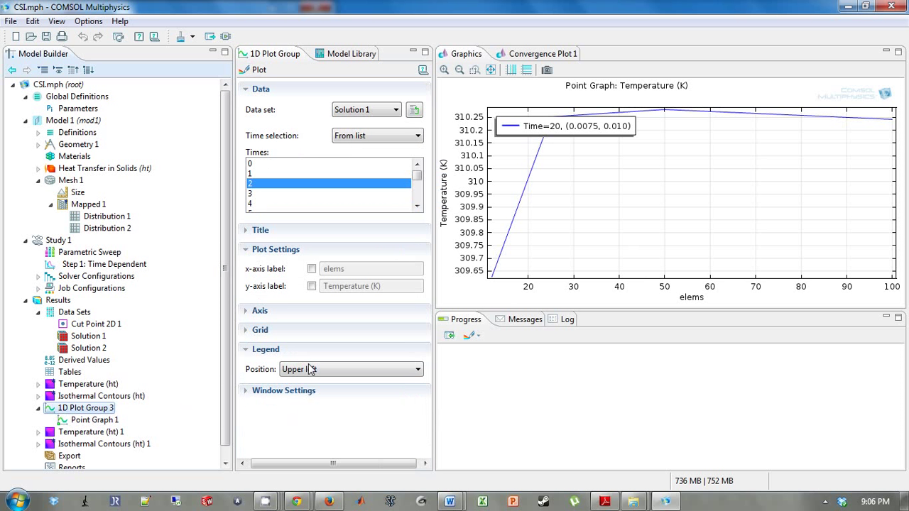
{"action": "left_click", "coordinate": [348, 370]}
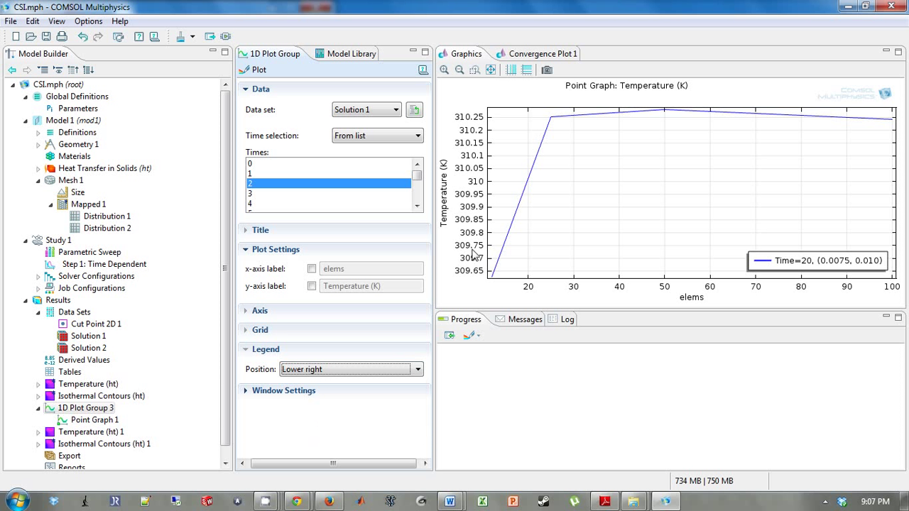
{"action": "mouse_move", "coordinate": [552, 125]}
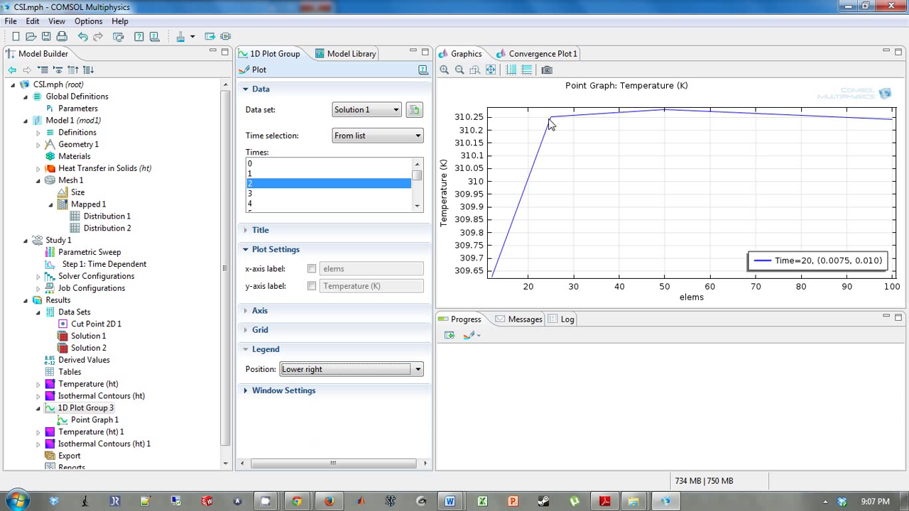
{"action": "mouse_move", "coordinate": [554, 126]}
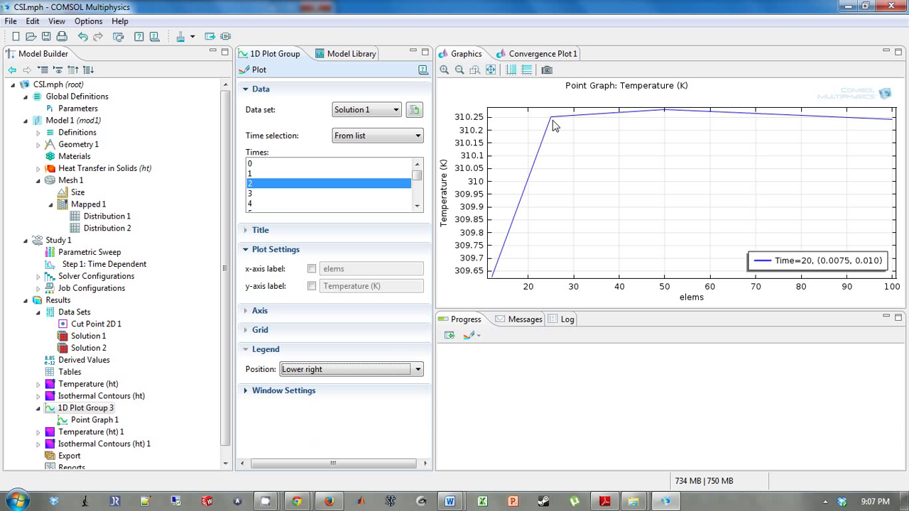
{"action": "mouse_move", "coordinate": [523, 282]}
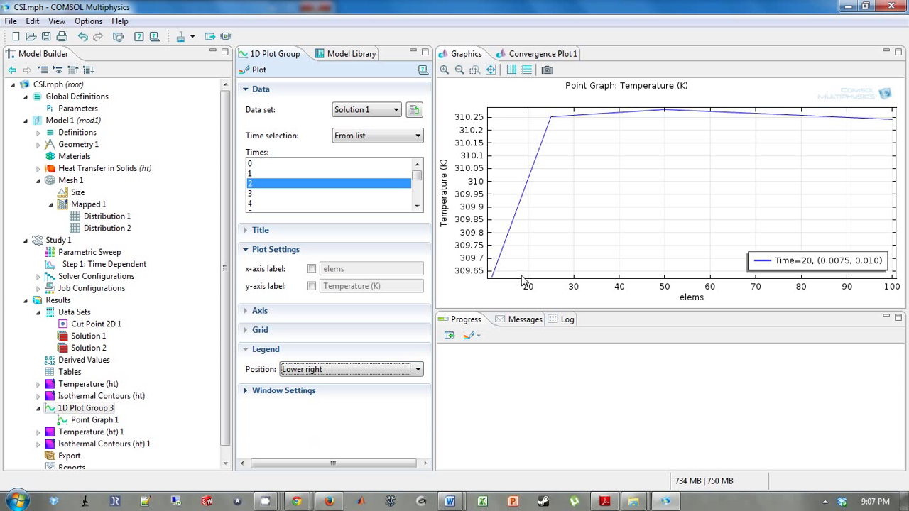
{"action": "mouse_move", "coordinate": [556, 133]}
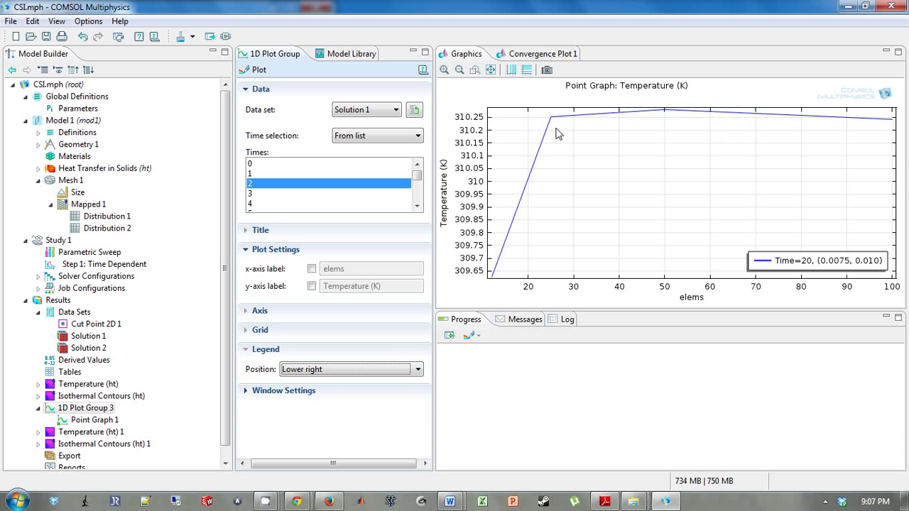
{"action": "mouse_move", "coordinate": [892, 115]}
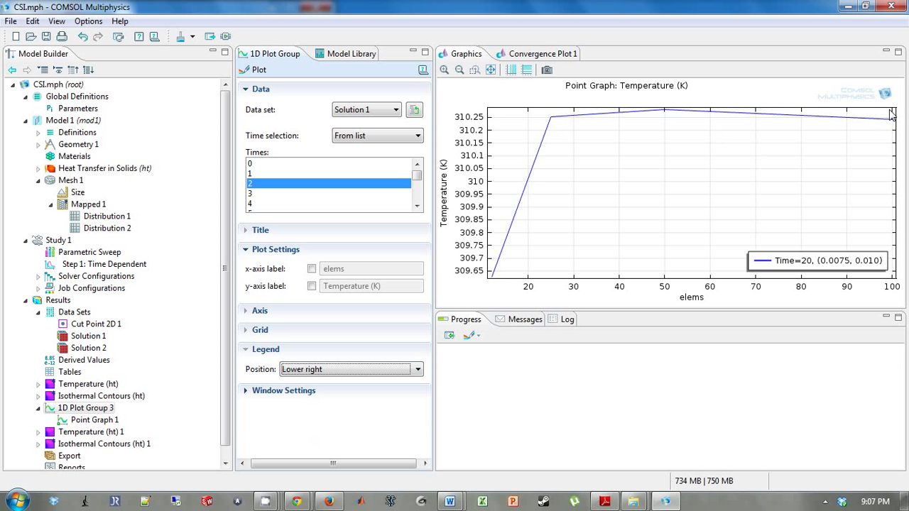
{"action": "mouse_move", "coordinate": [505, 282]}
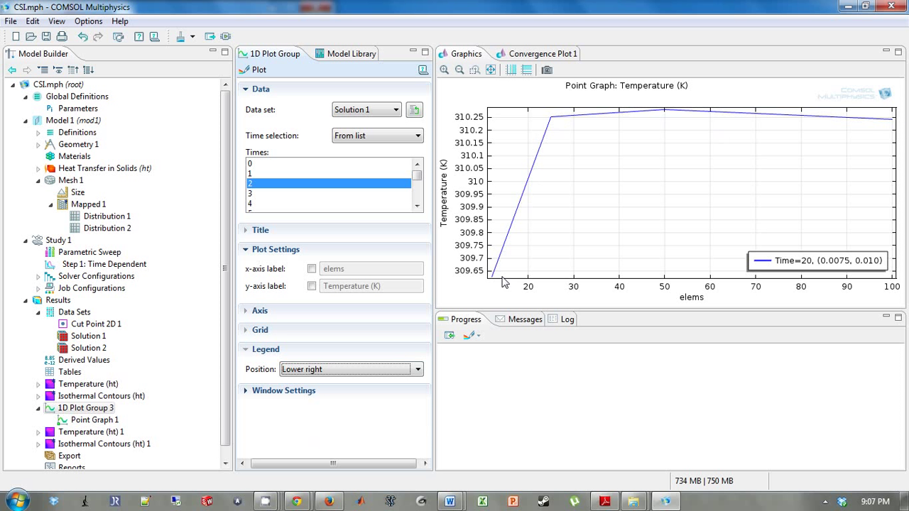
{"action": "mouse_move", "coordinate": [813, 134]}
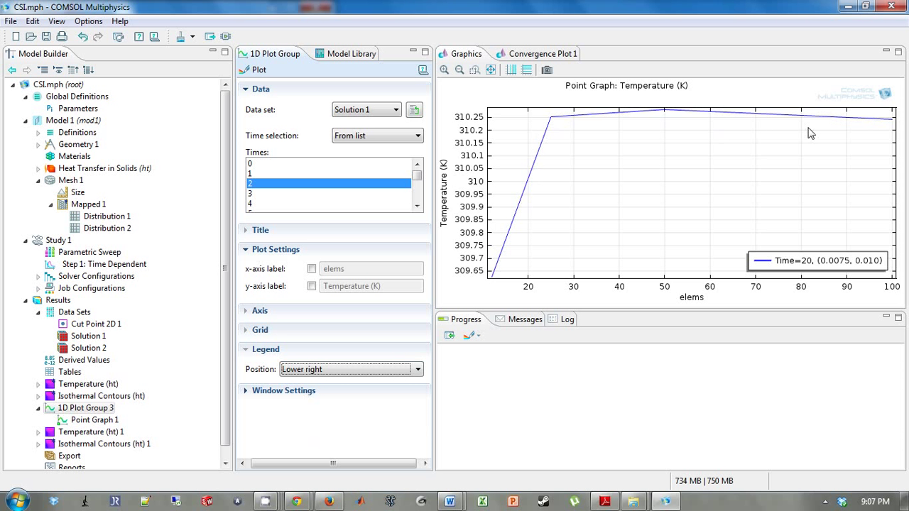
{"action": "mouse_move", "coordinate": [522, 188]}
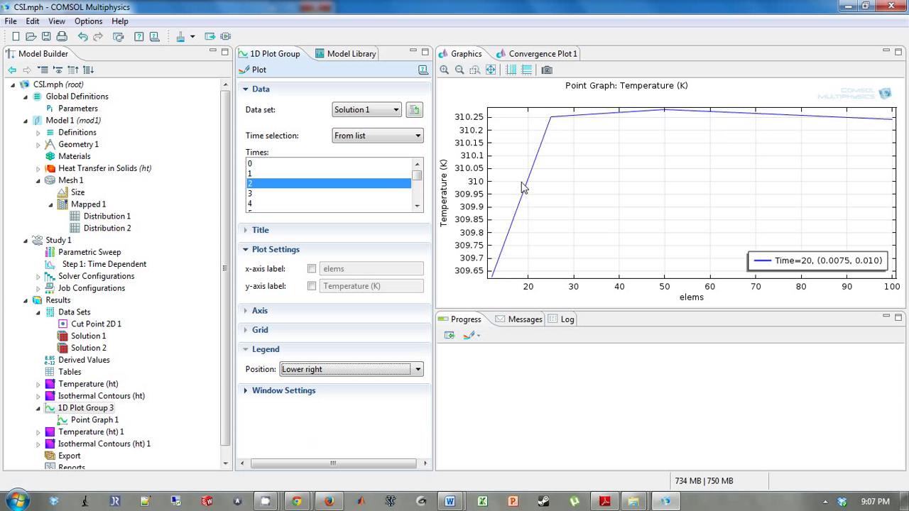
{"action": "mouse_move", "coordinate": [518, 256]}
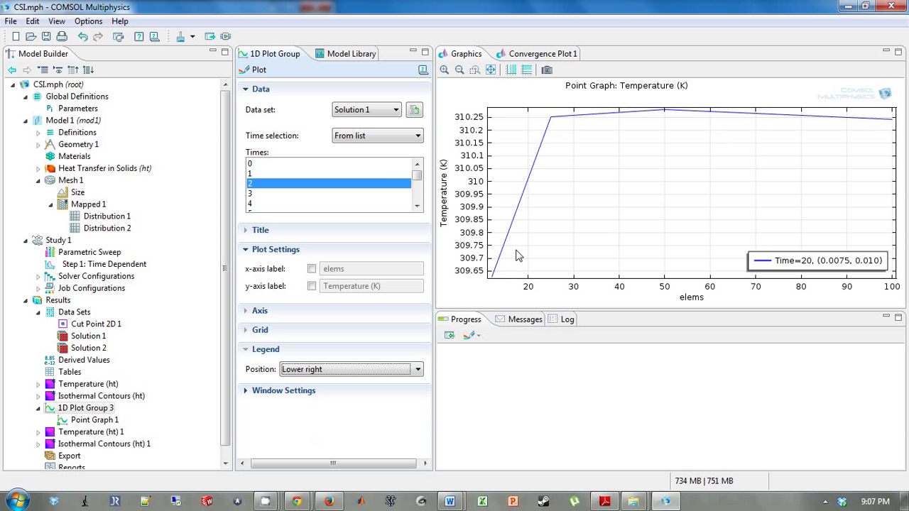
{"action": "mouse_move", "coordinate": [871, 128]}
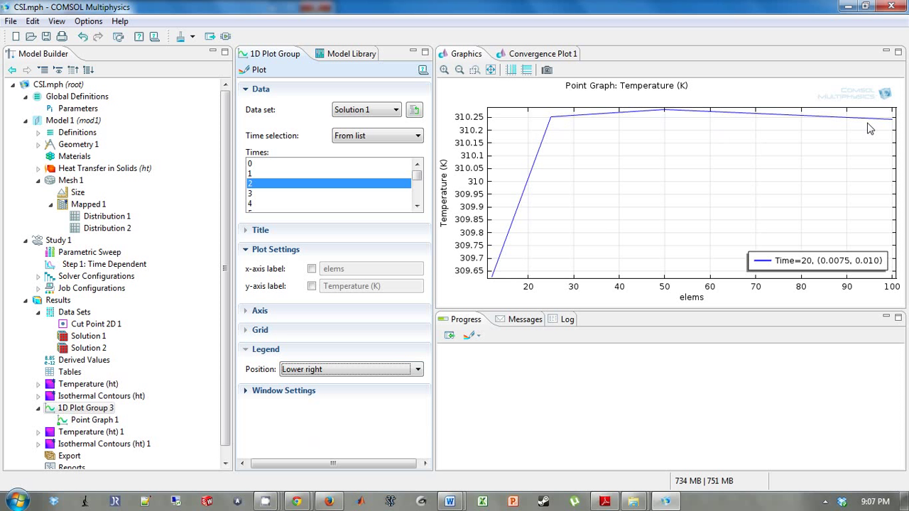